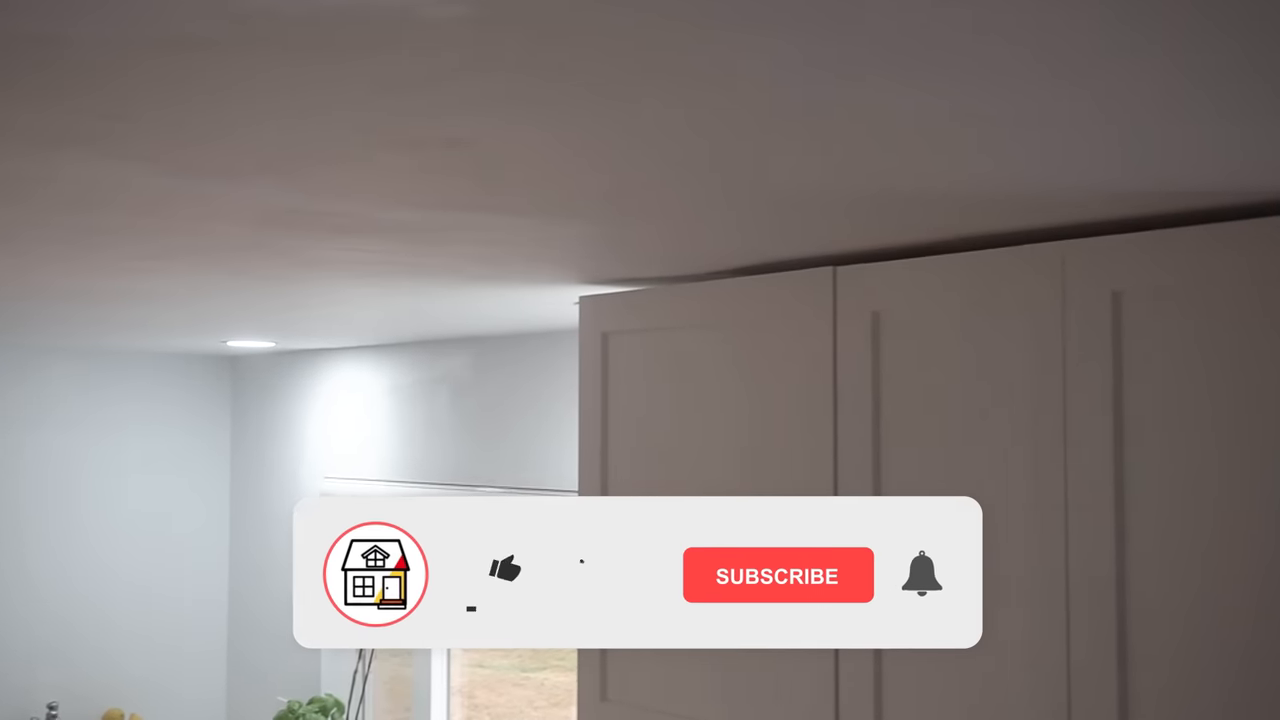
pyautogui.click(504, 570)
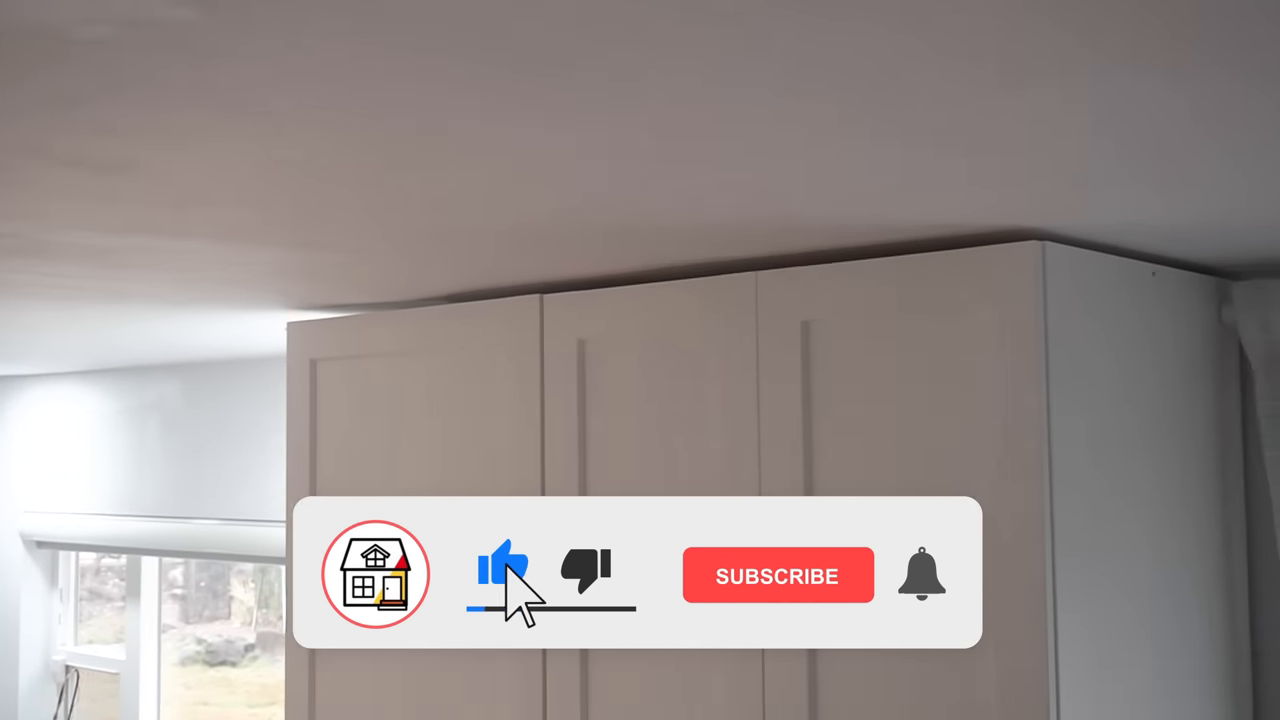
pyautogui.click(776, 576)
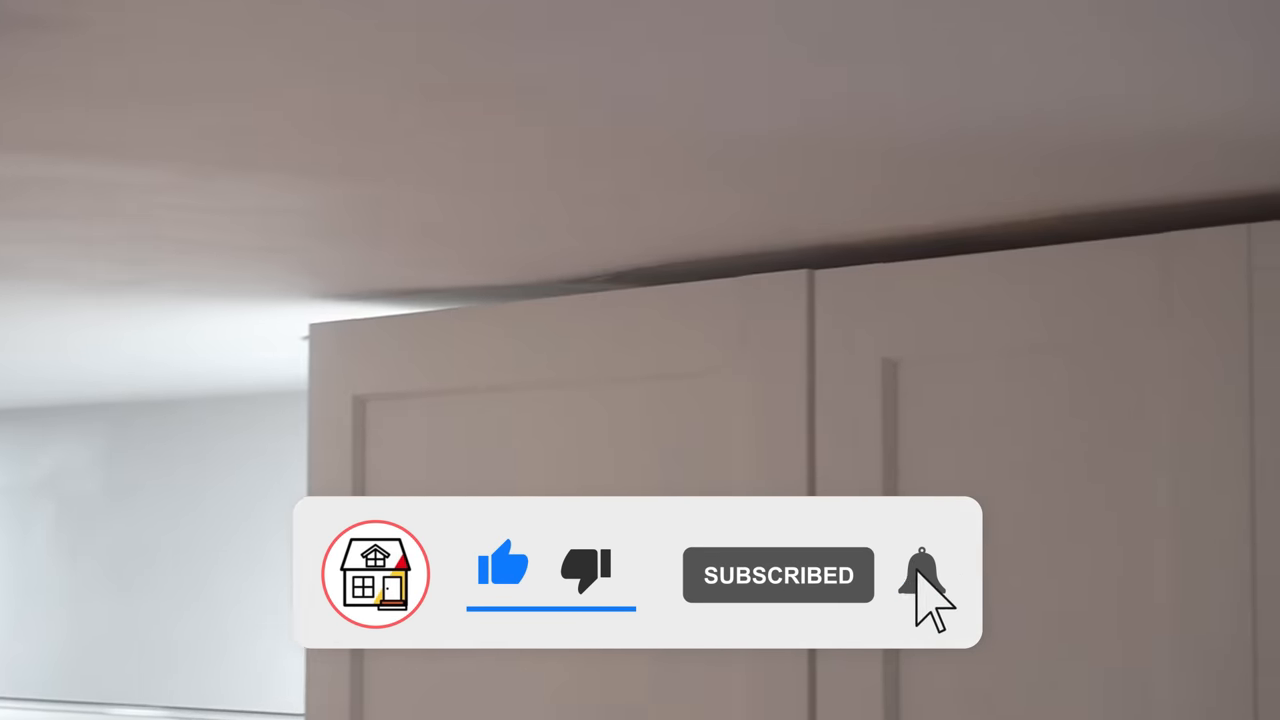
pyautogui.click(922, 574)
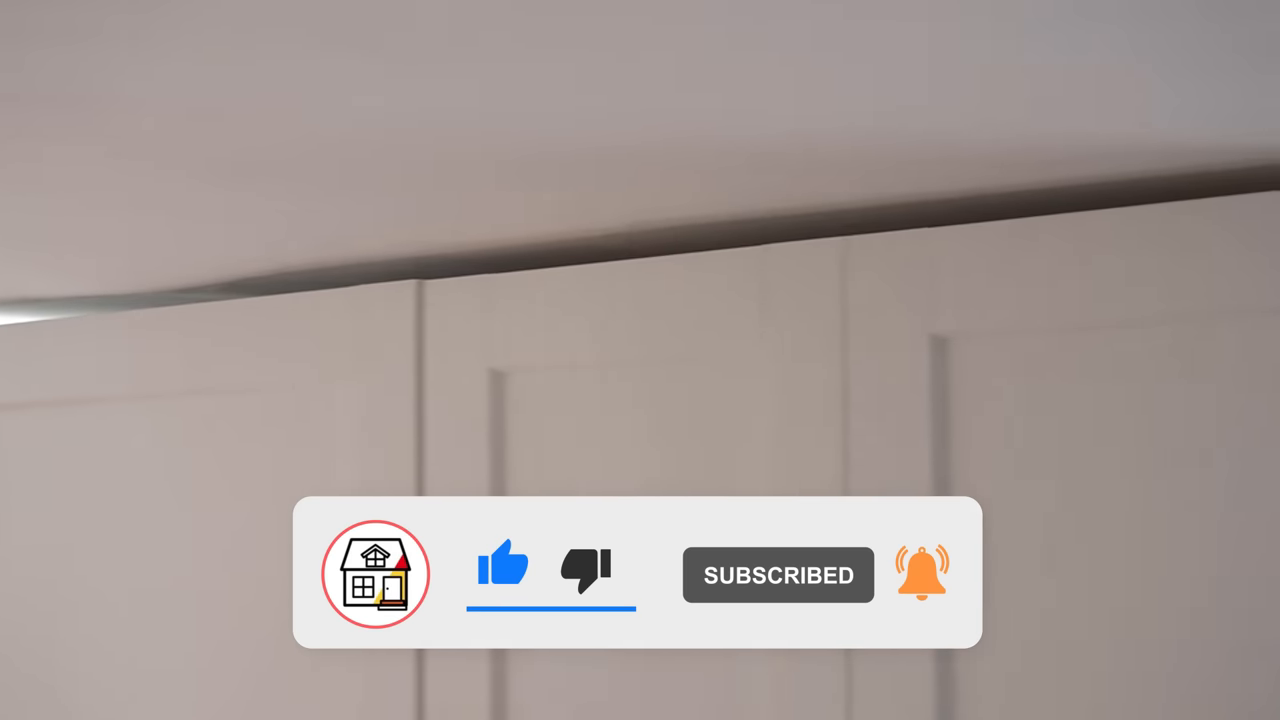